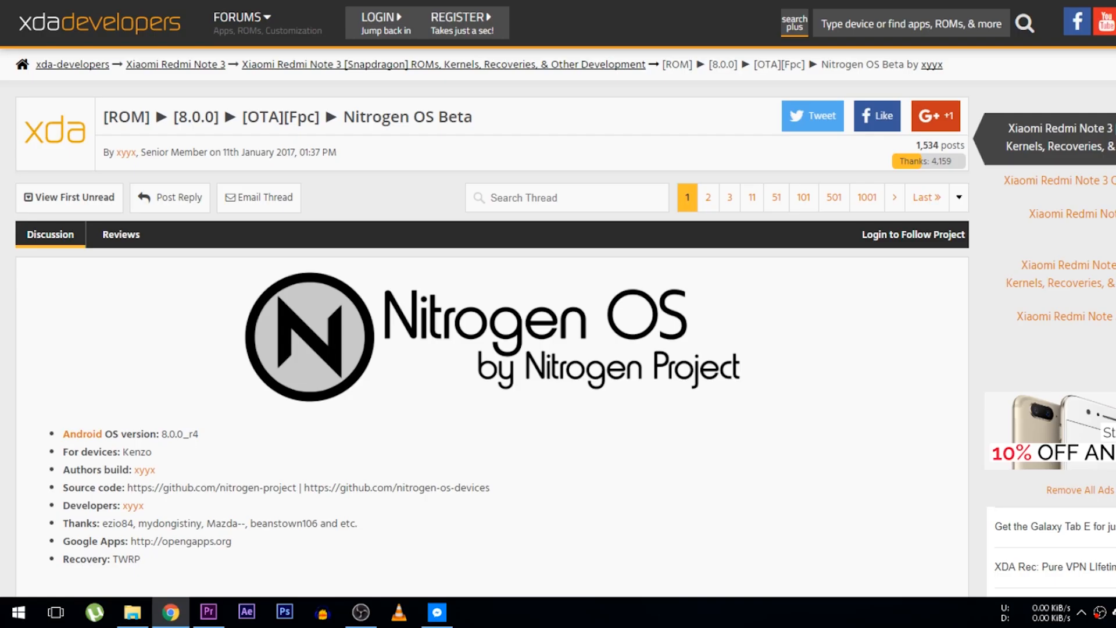
Step: Scroll to the thread's Downloads section and follow the Testing versions HERE link
{"action": "scroll", "scroll_direction": "down", "scroll_amount": 3}
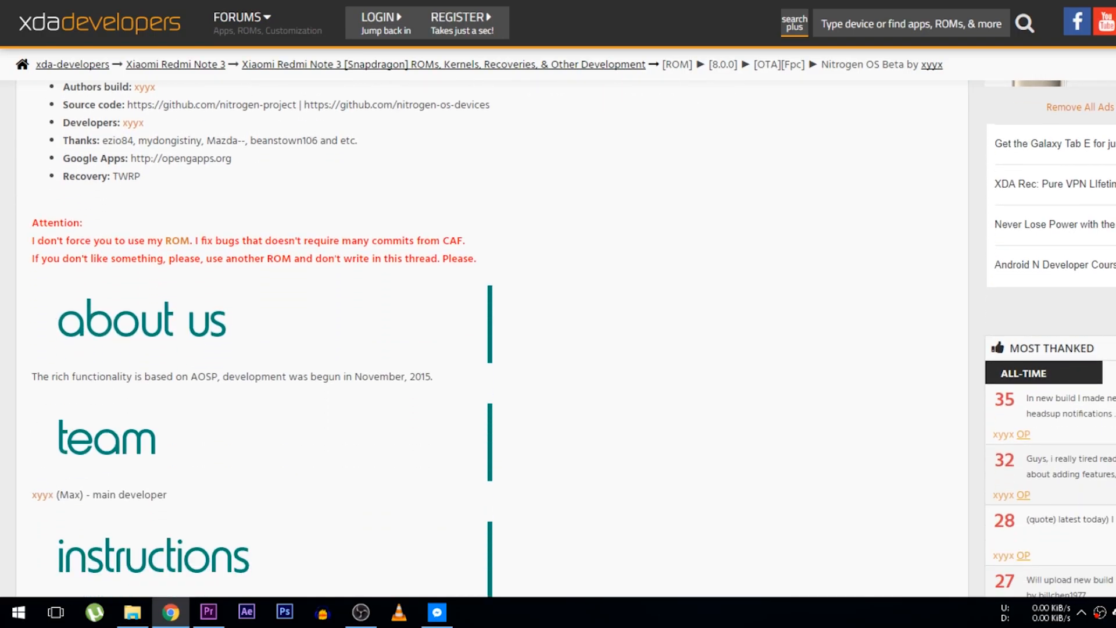
{"action": "scroll", "scroll_direction": "down", "scroll_amount": 3}
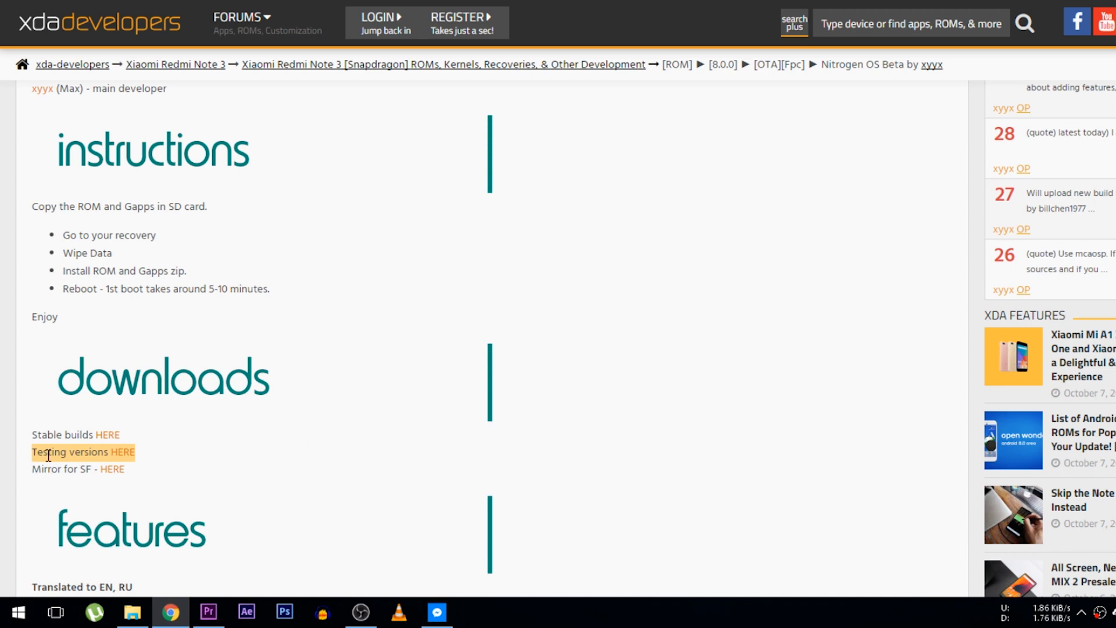
{"action": "mouse_move", "coordinate": [121, 452]}
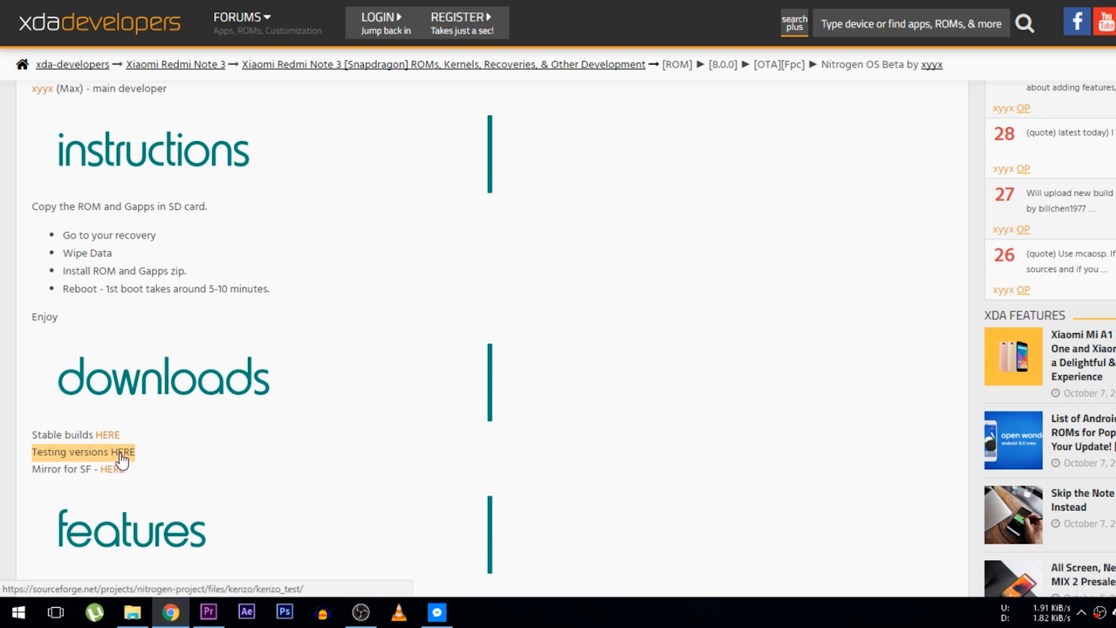
{"action": "left_click", "coordinate": [119, 451]}
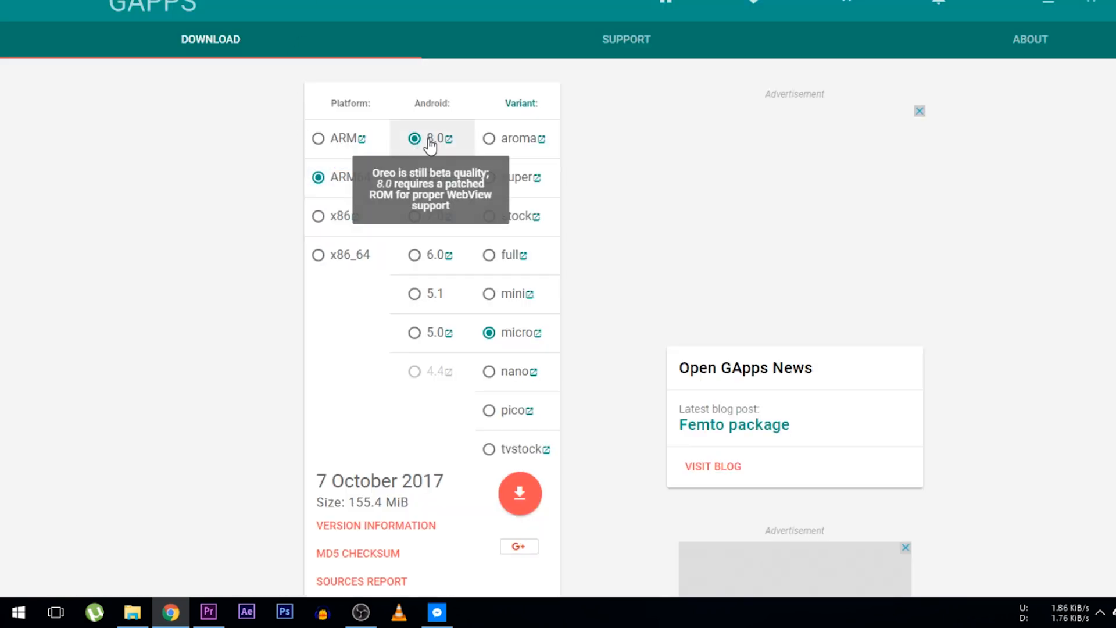
{"action": "mouse_move", "coordinate": [520, 493]}
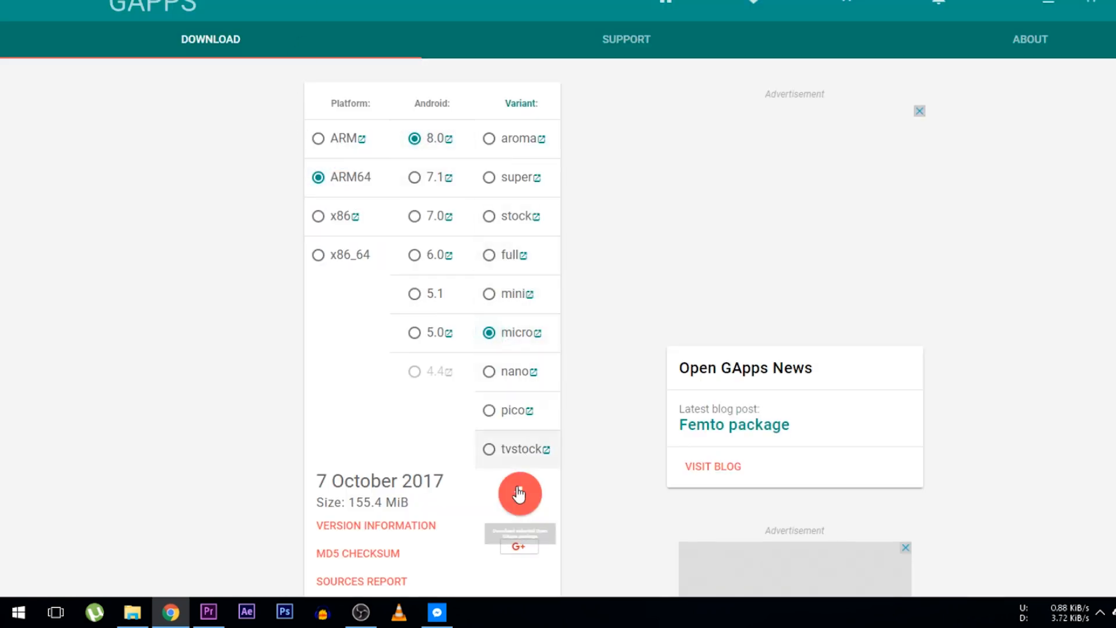